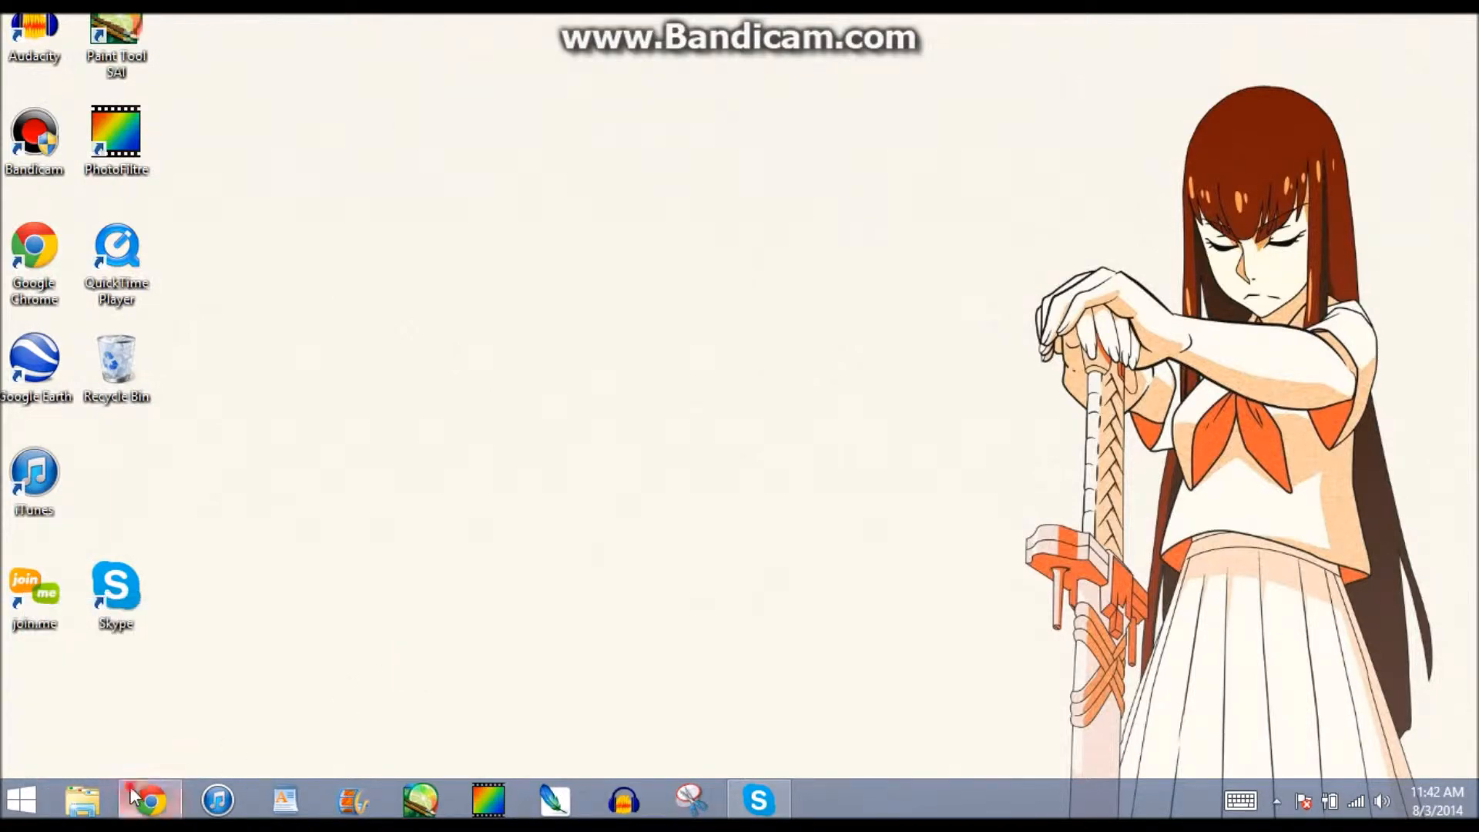
# Launch the browser and reach noteflight.com showing the three saved untitled scores
pyautogui.click(147, 801)
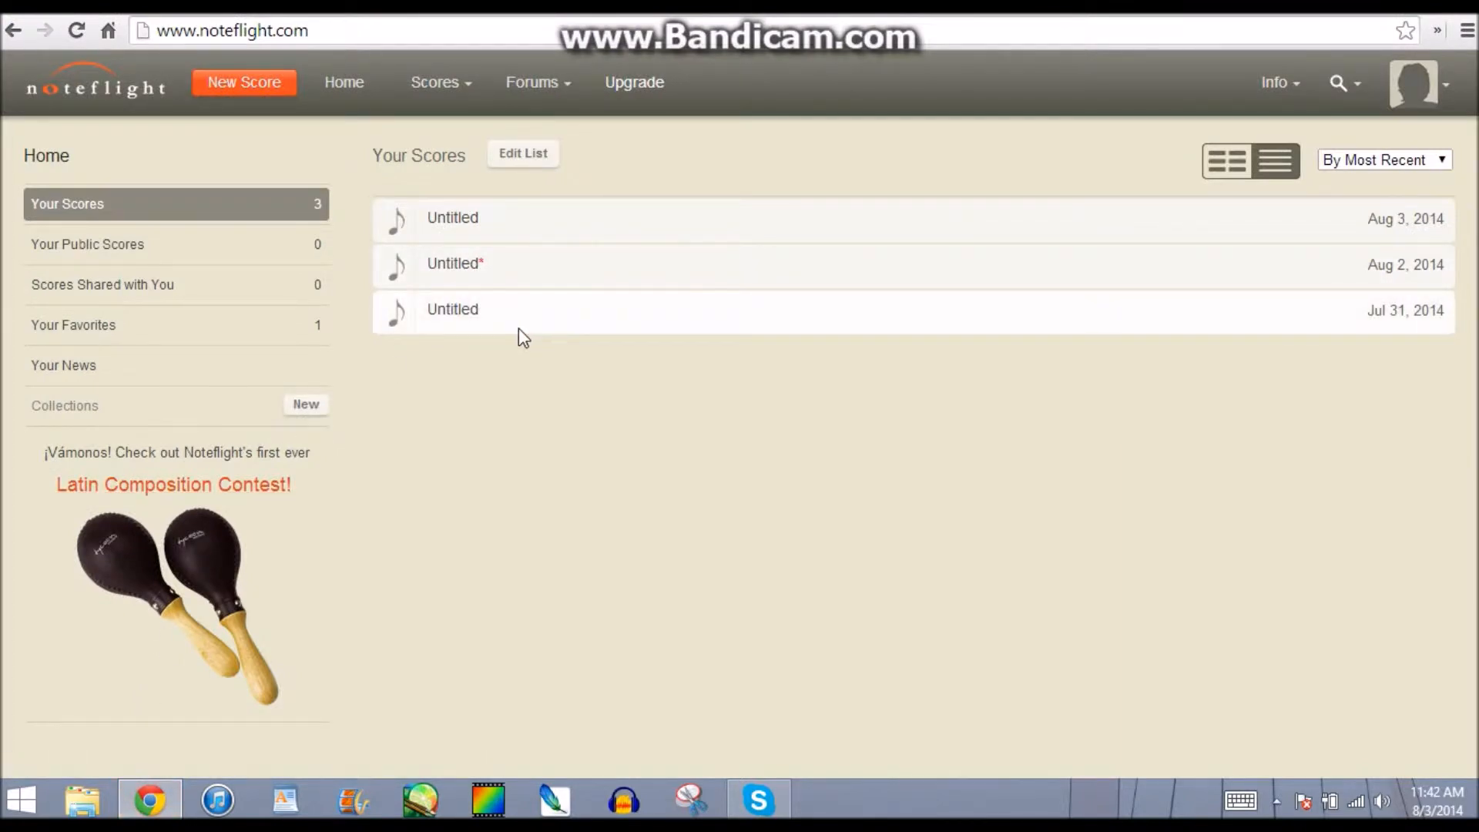
pyautogui.moveTo(437, 308)
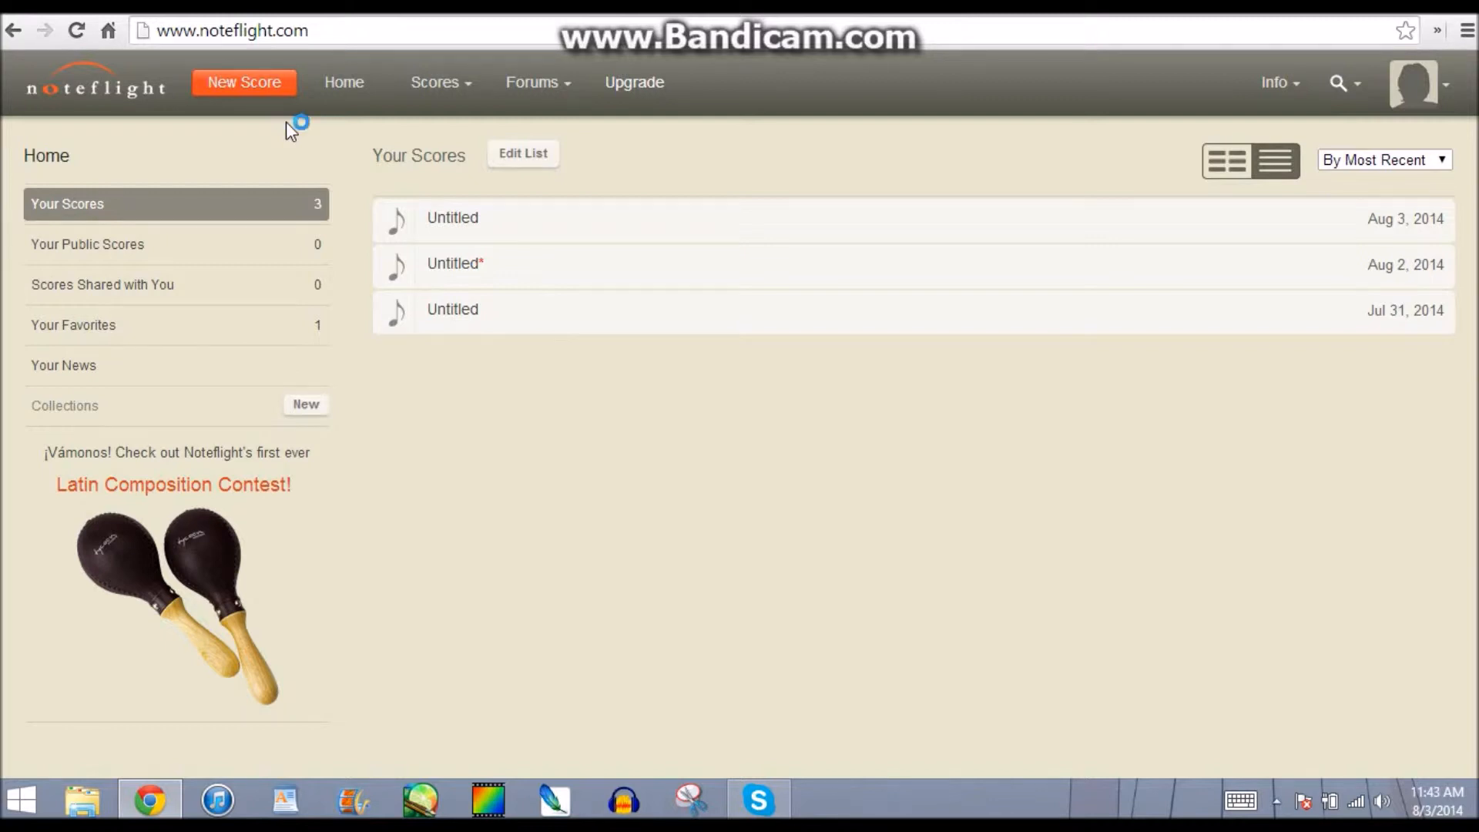
pyautogui.moveTo(277, 85)
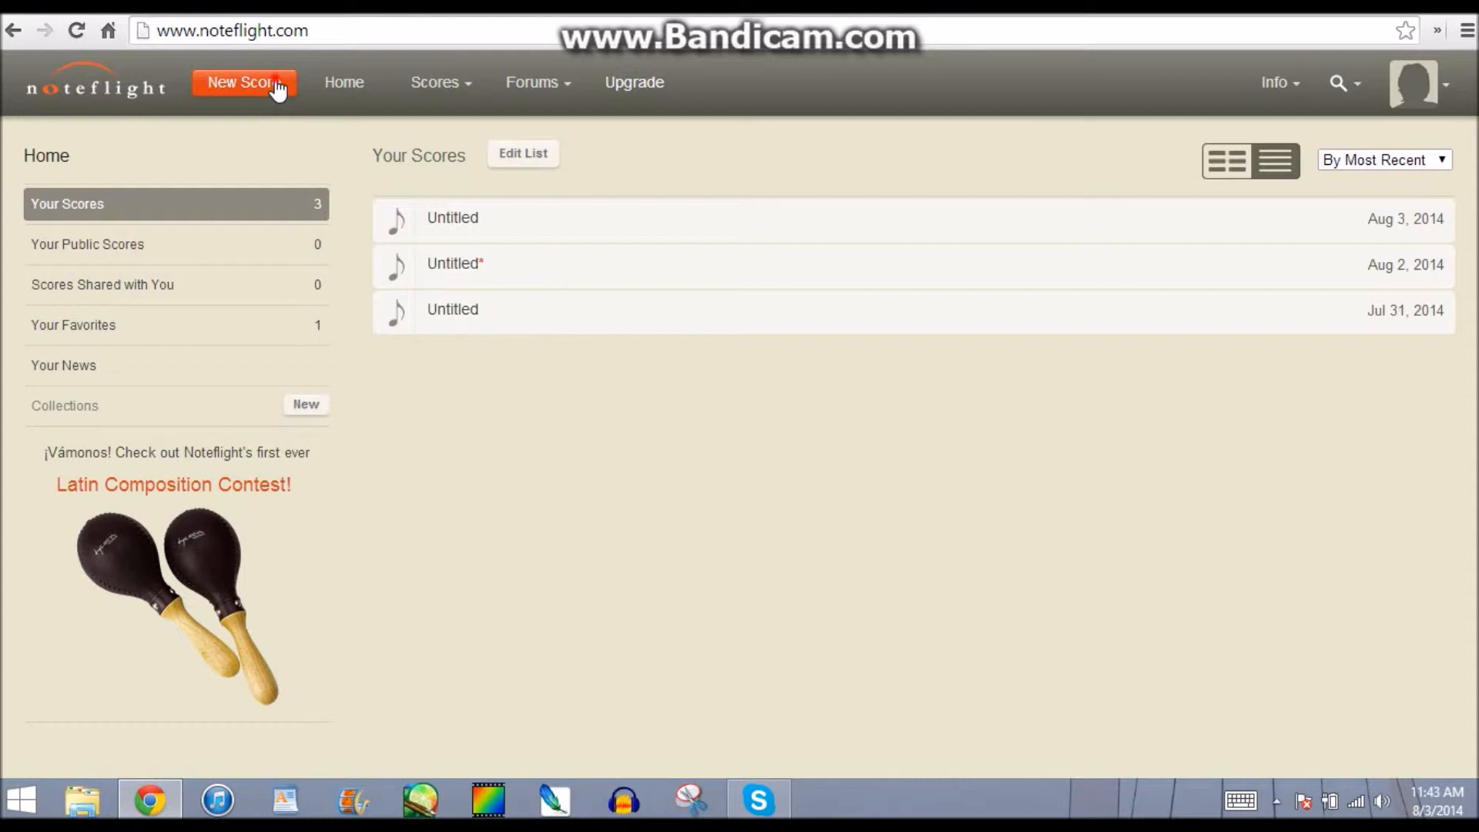
# Create a new blank piano score with empty treble and bass staves in 4/4
pyautogui.click(243, 83)
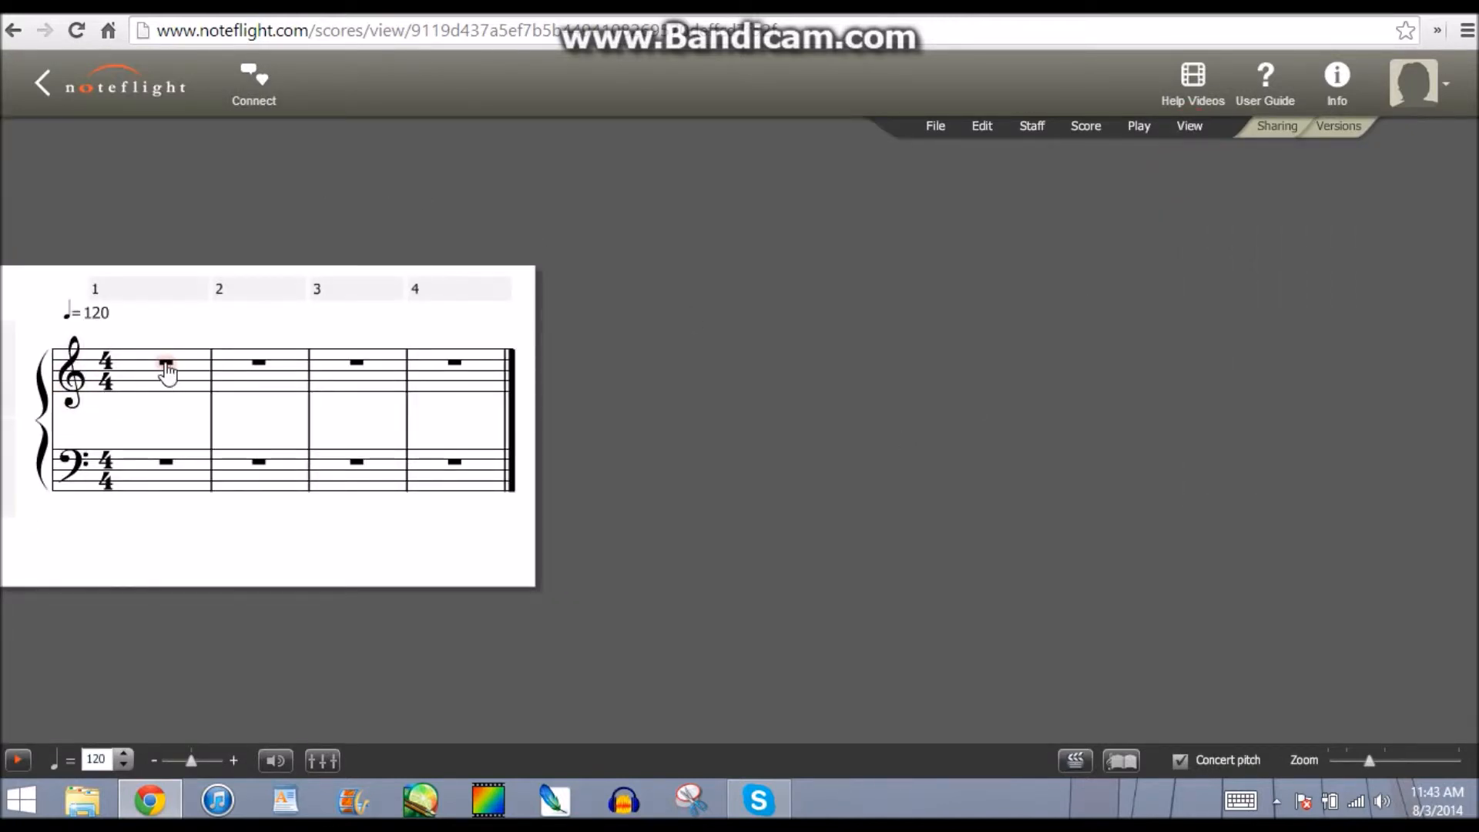
# Enter eight quarter notes on the bass staff, then a whole note in measure 3
pyautogui.click(166, 366)
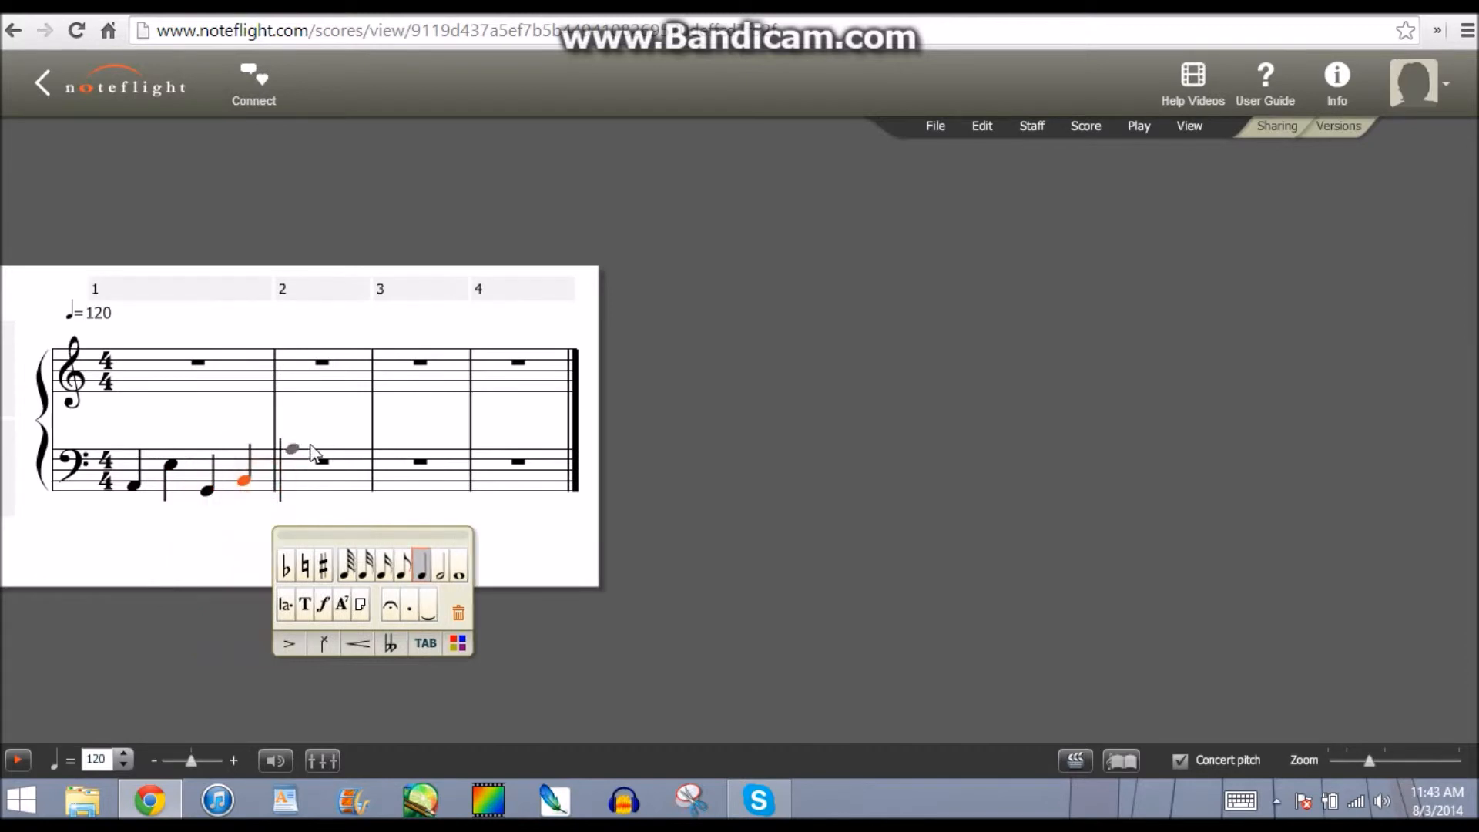
pyautogui.click(329, 497)
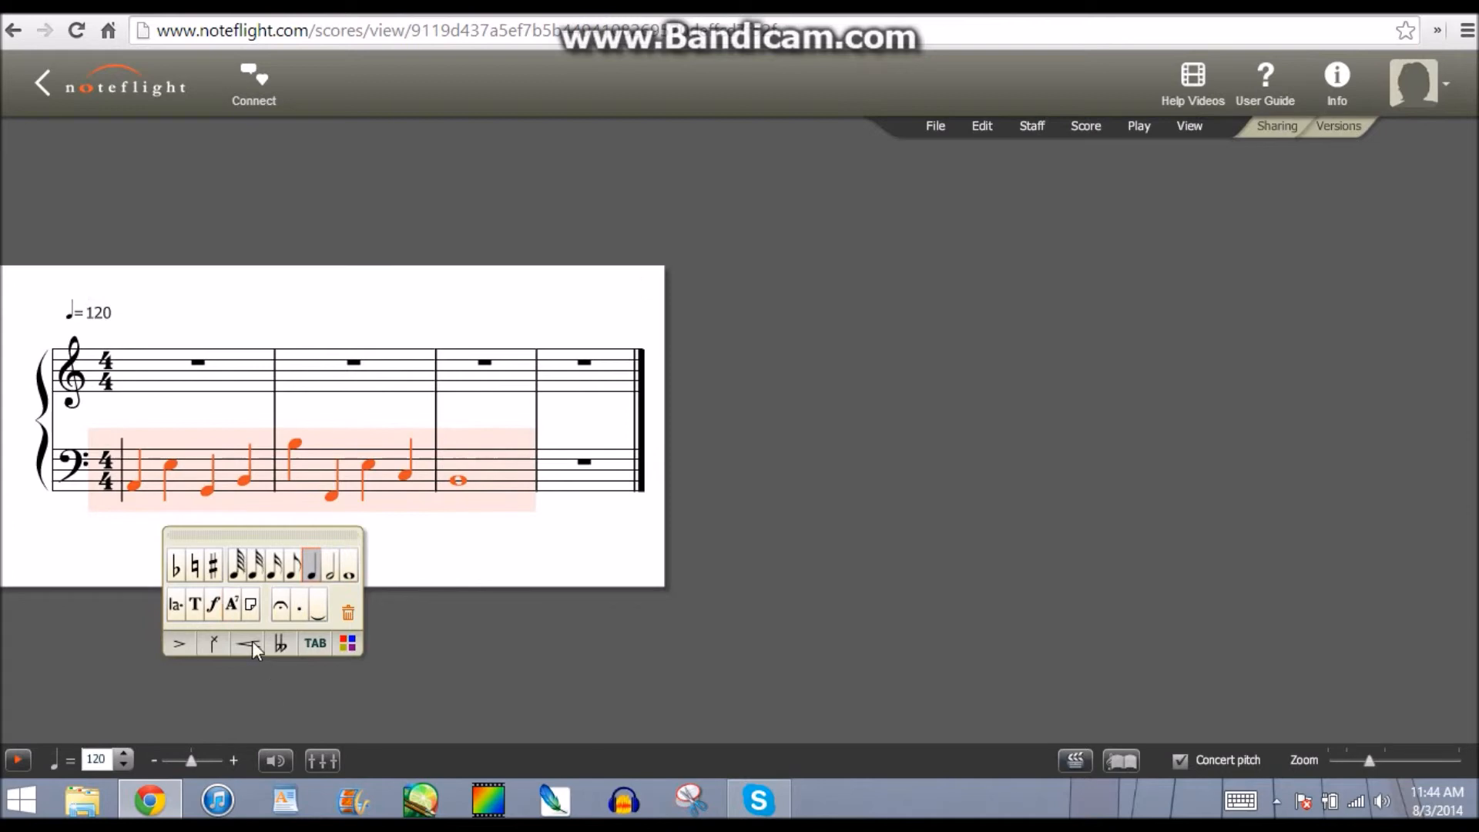
# Place a crescendo hairpin from the Lines palette beneath the selected bass notes
pyautogui.click(249, 644)
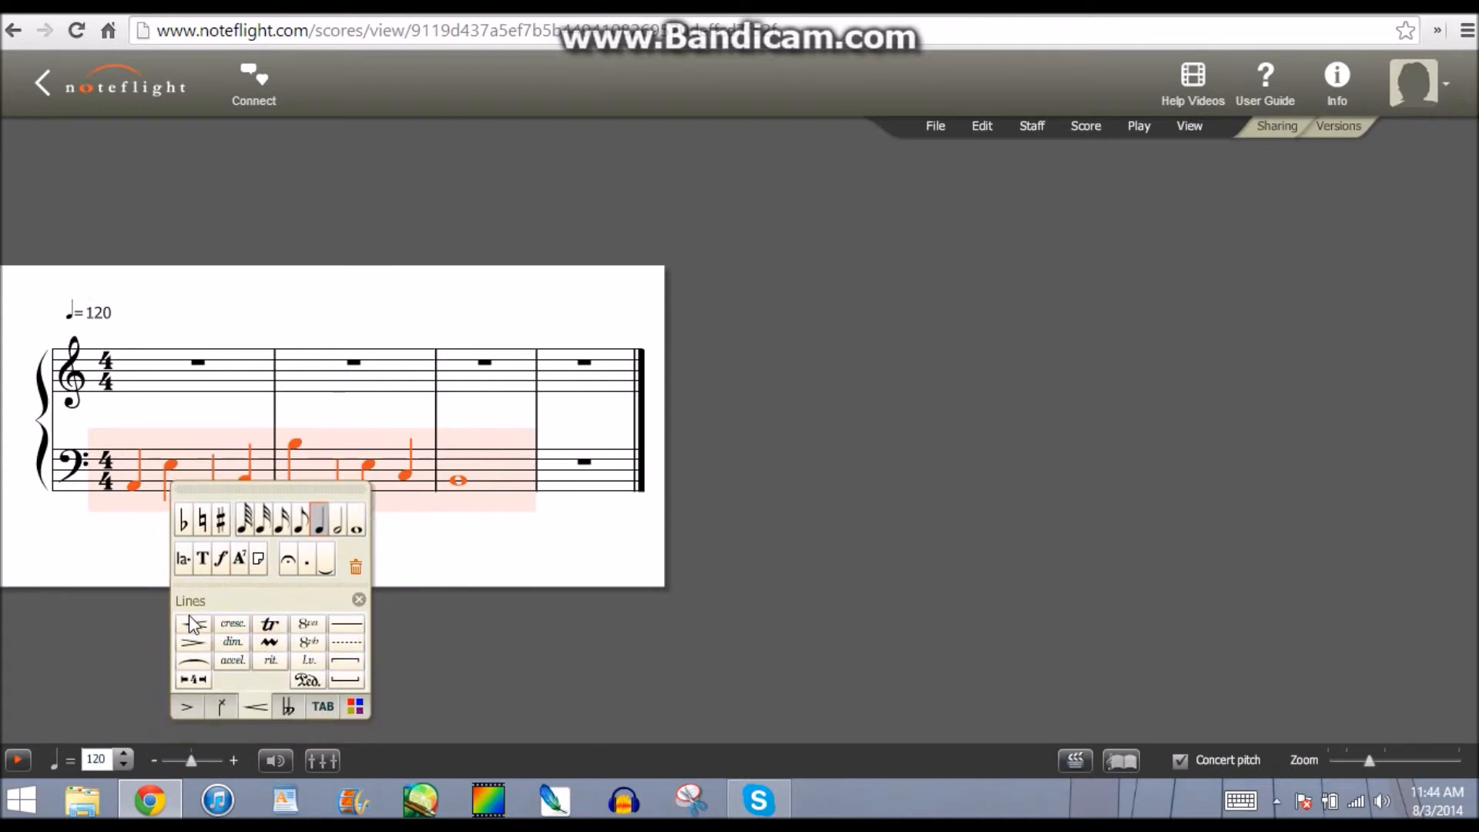
pyautogui.click(193, 623)
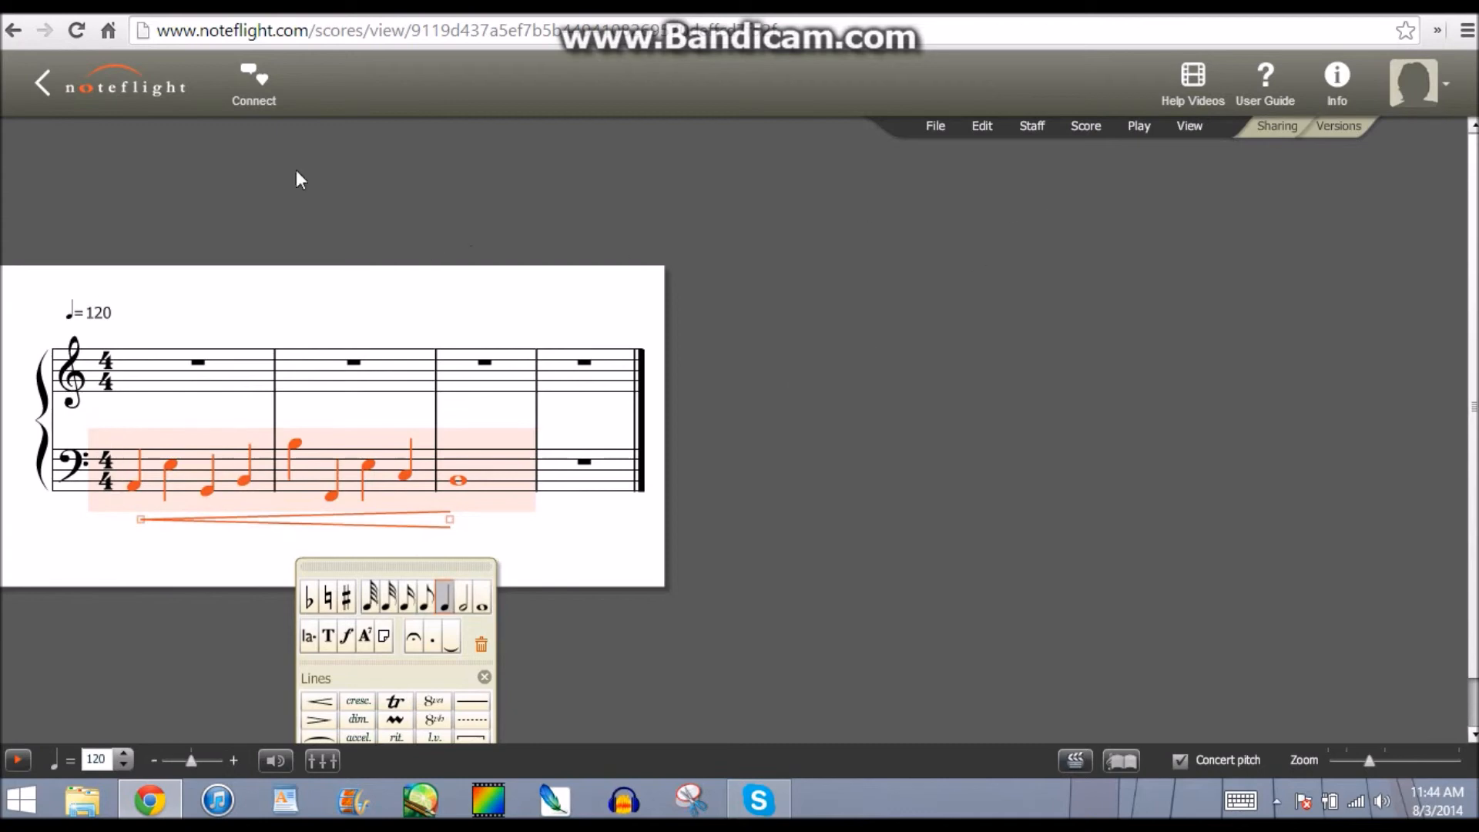
pyautogui.moveTo(810, 80)
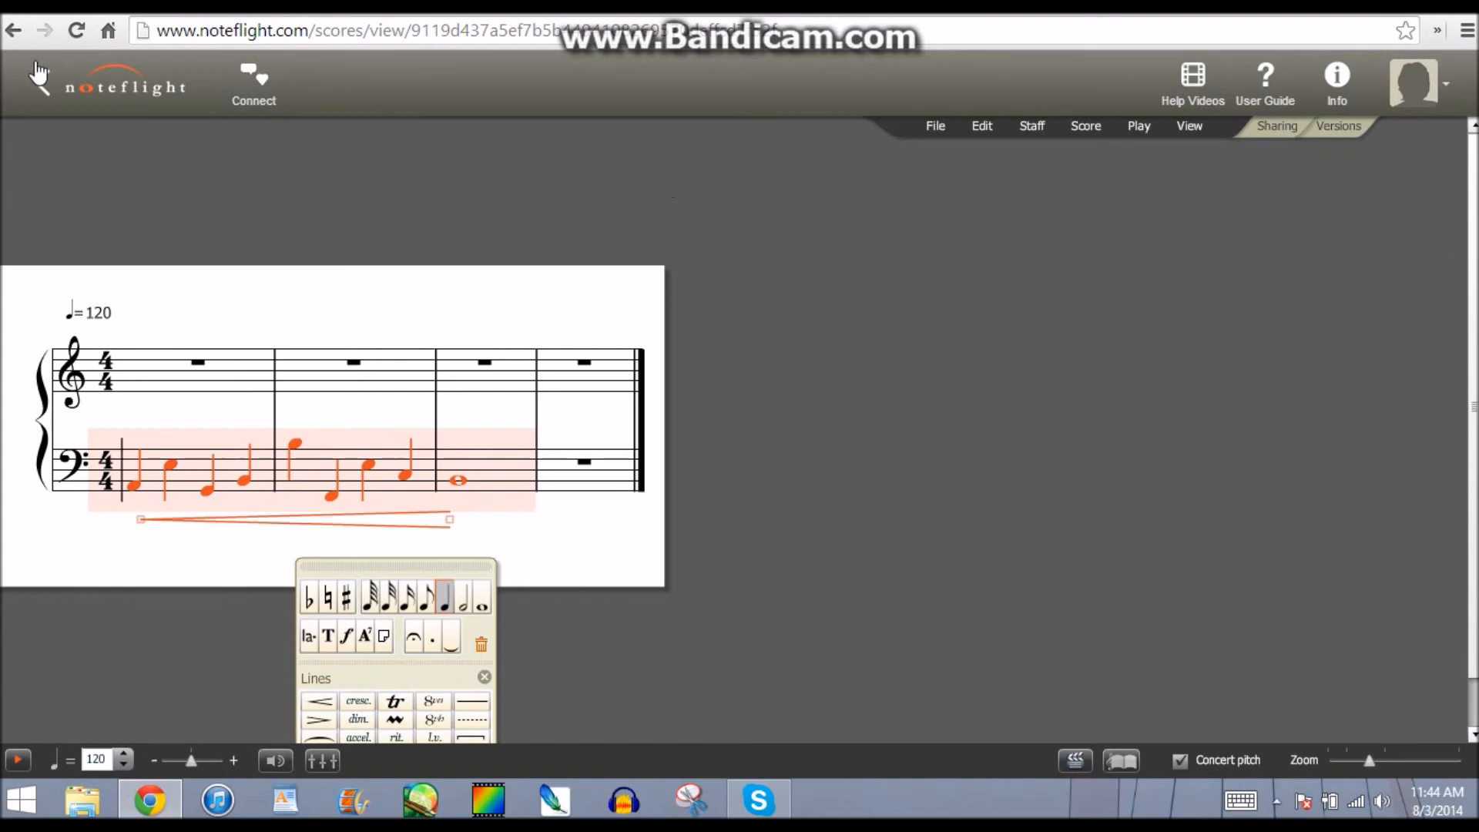
# Return to the Noteflight home page, confirming Leave this Page to discard changes
pyautogui.click(41, 83)
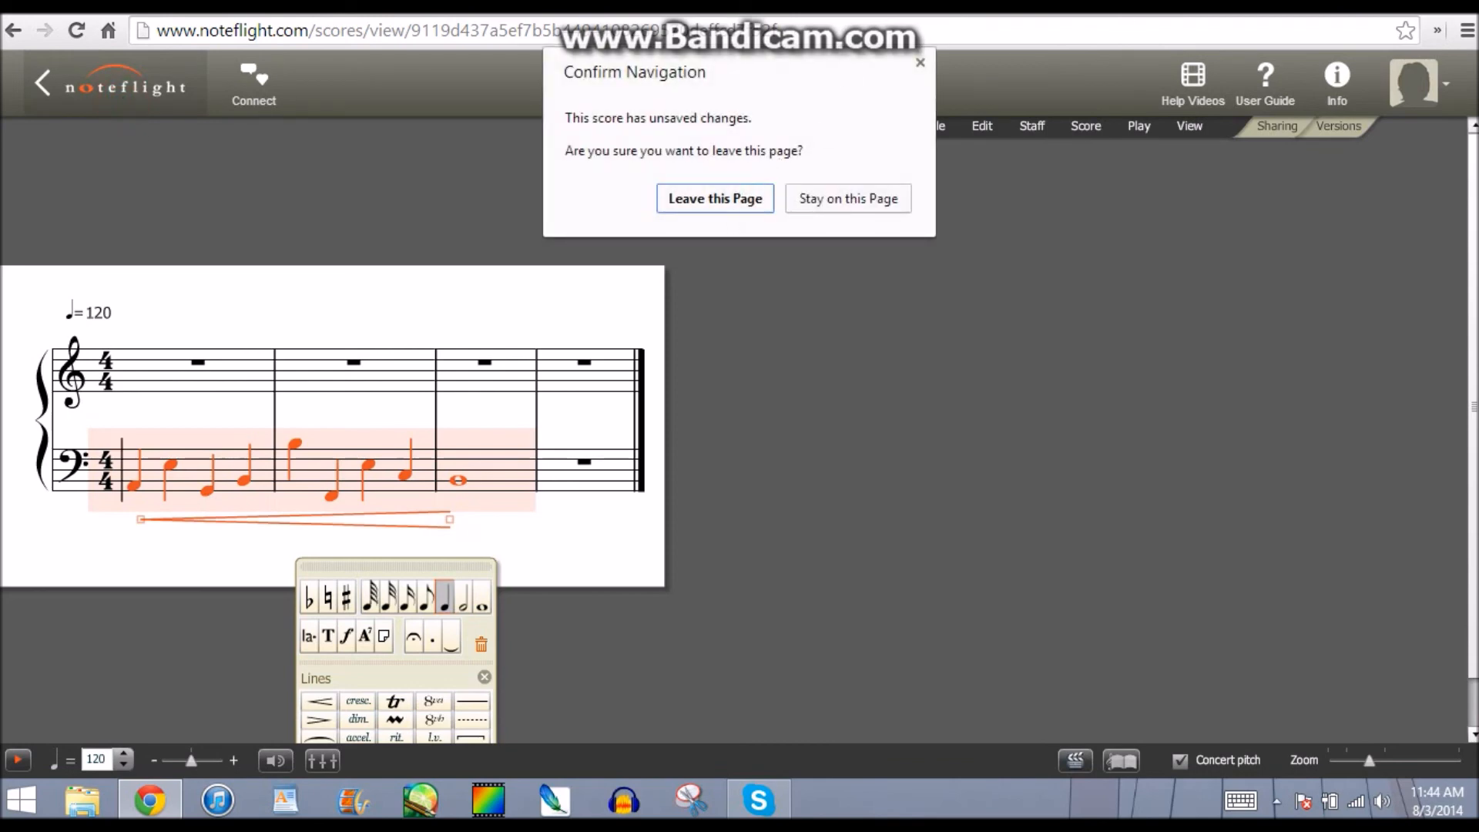
pyautogui.click(714, 198)
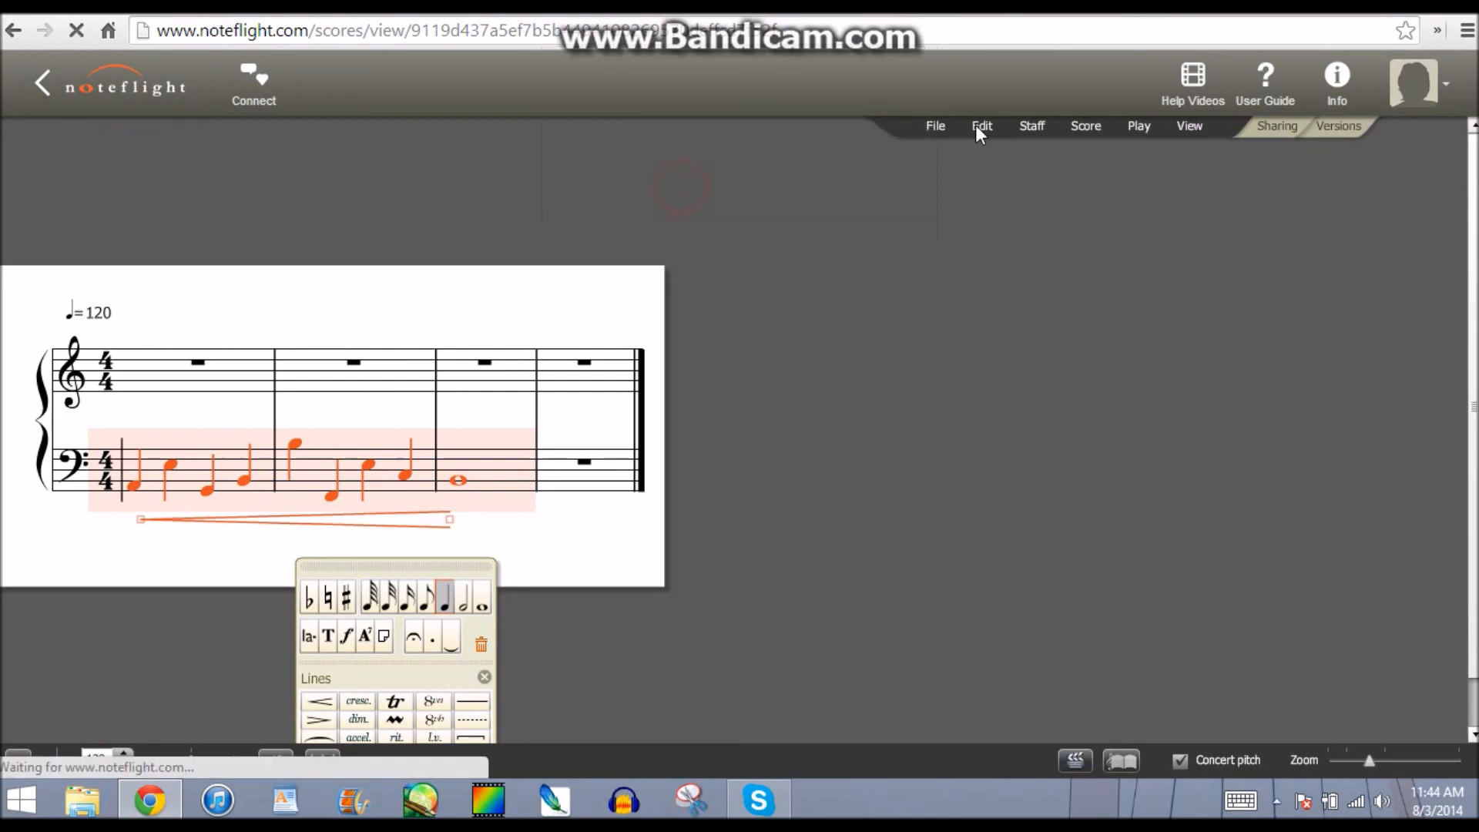